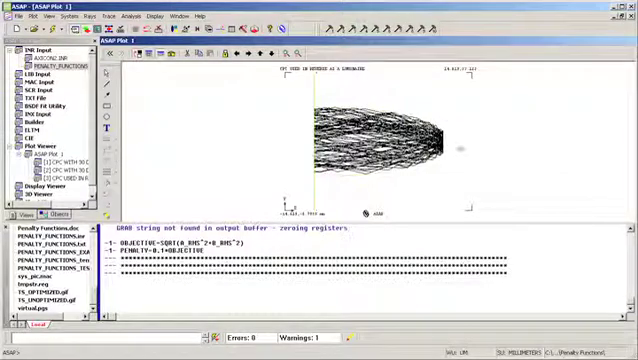
mouse_move(464, 132)
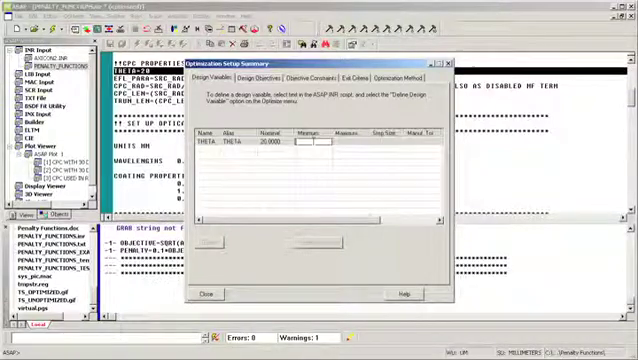
Set design variable THETA to a value of 15 in the Design Variables list
type("15")
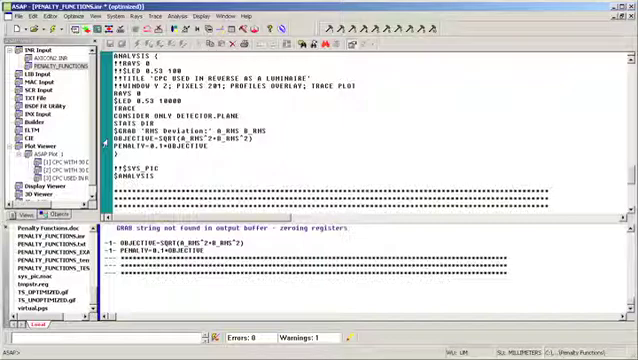
Review the design objective and show the Objective Constraints page of the setup summary
right_click(160, 152)
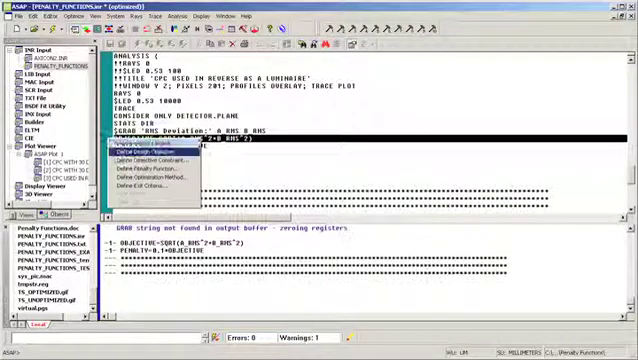
left_click(156, 158)
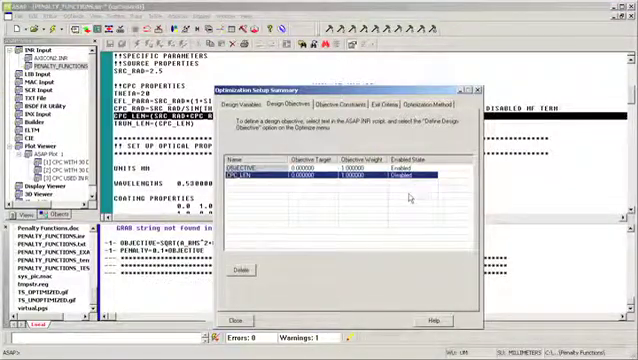
left_click(260, 172)
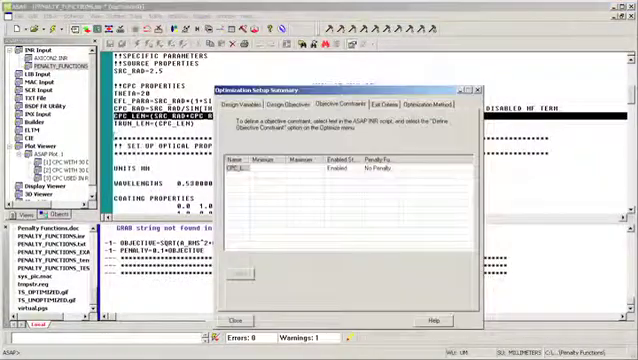
left_click(260, 172)
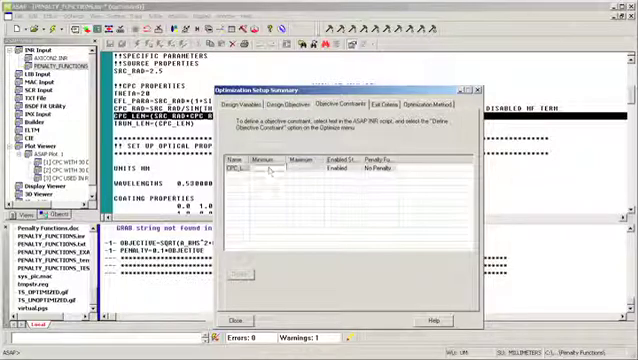
left_click(272, 168)
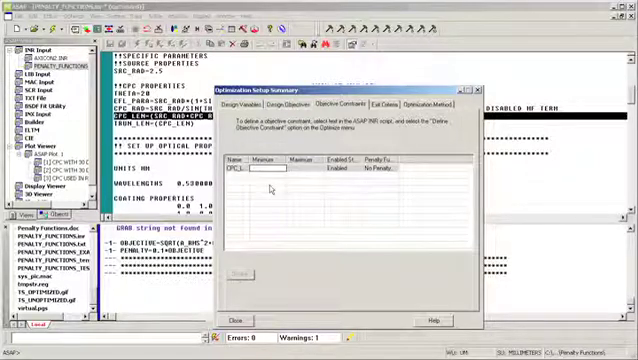